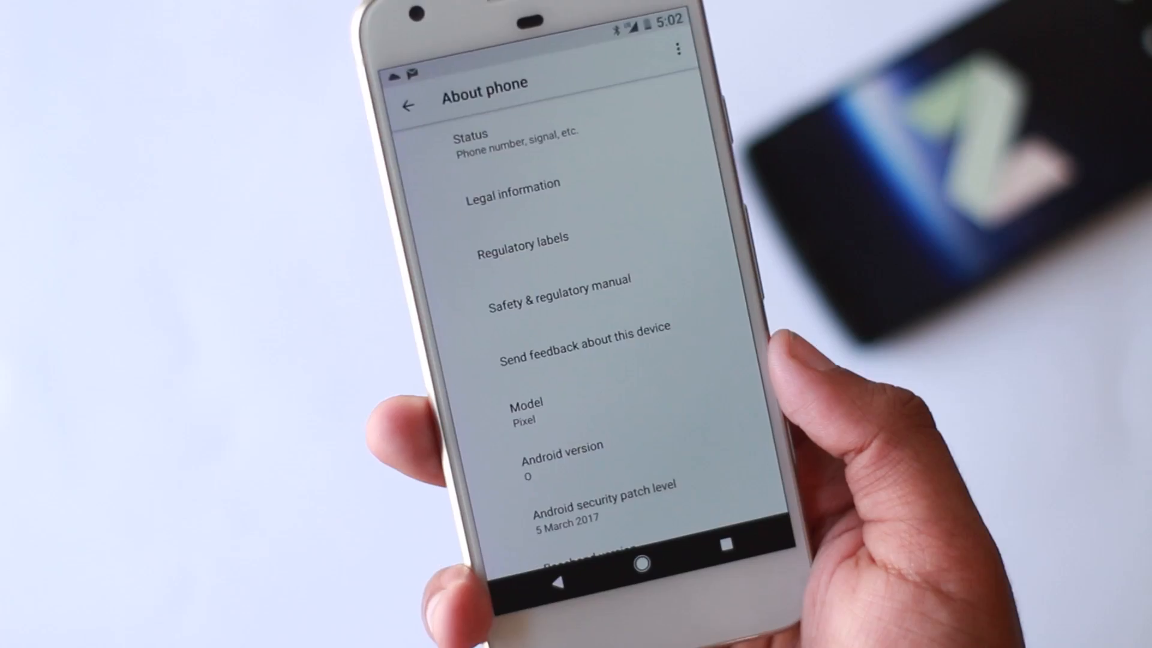
Scroll the install guide down to its supported Pixel/Nexus devices and Requirements sections
scroll(down, 3)
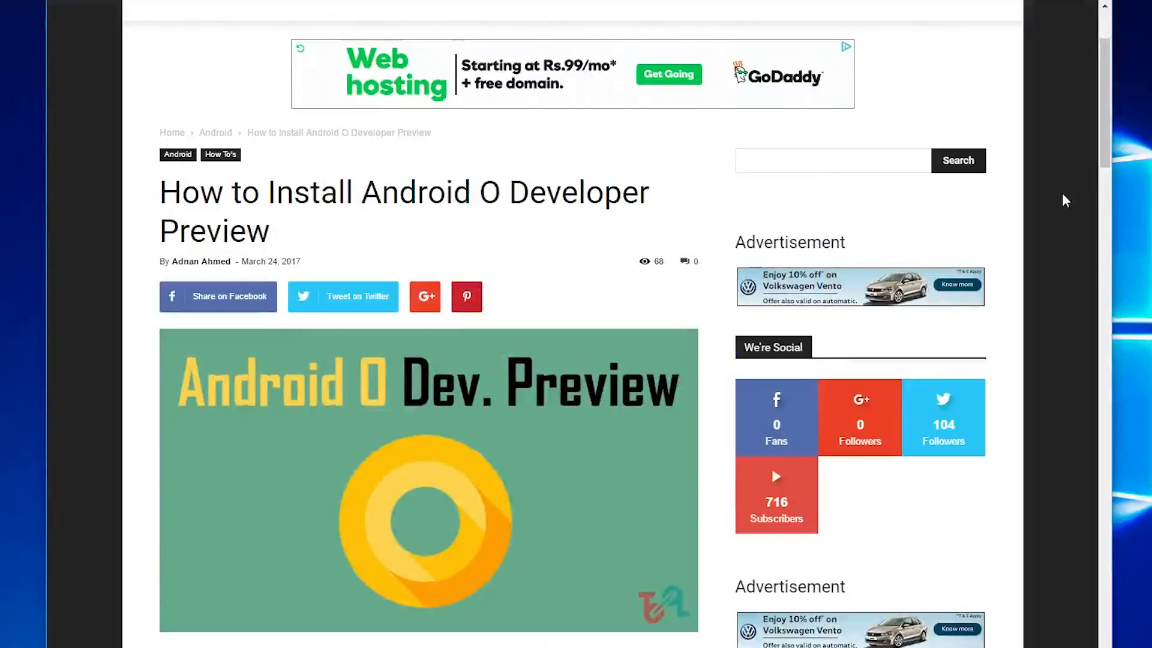
scroll(down, 3)
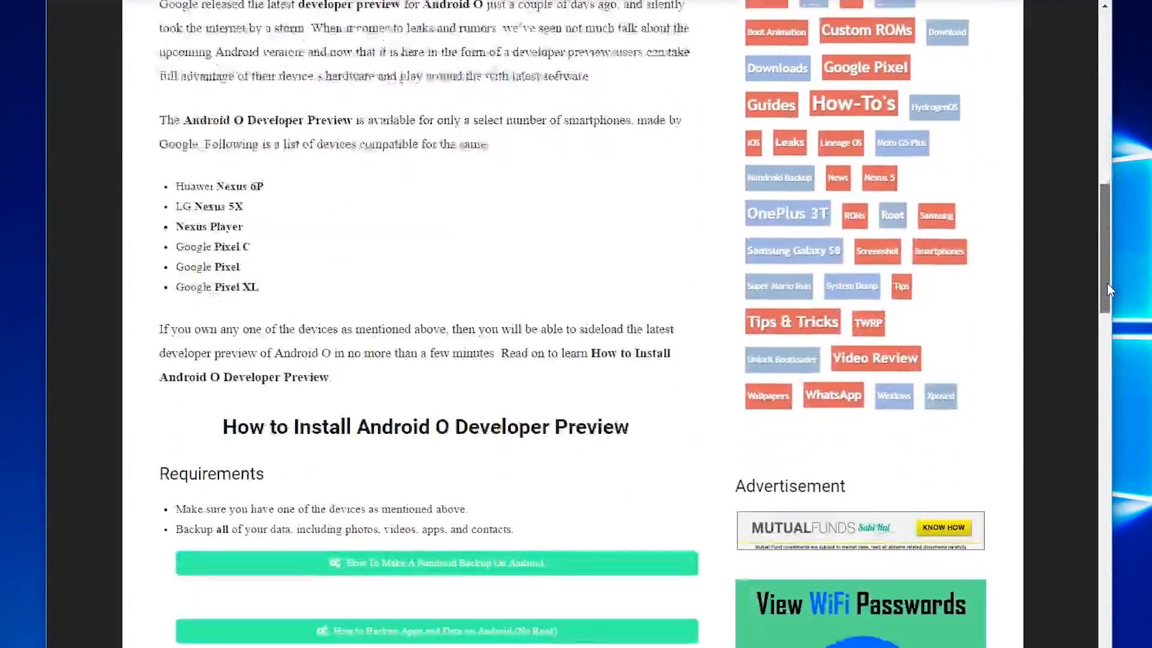
scroll(down, 3)
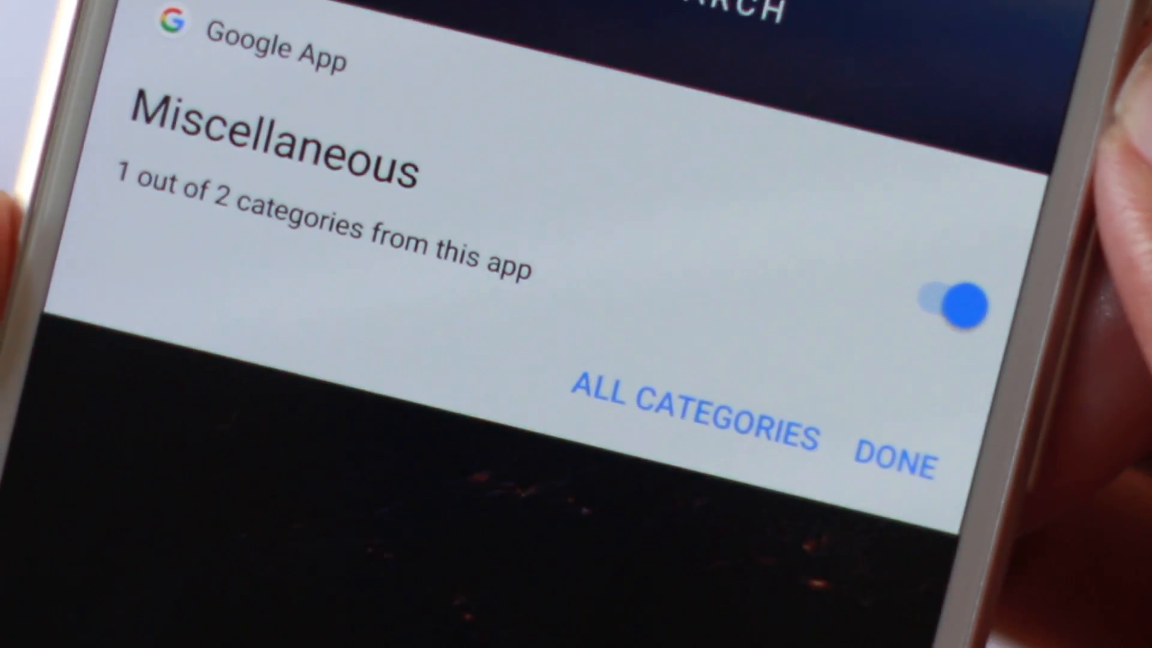
Confirm the Miscellaneous category stays on and dismiss the inline notification controls with DONE
click(901, 444)
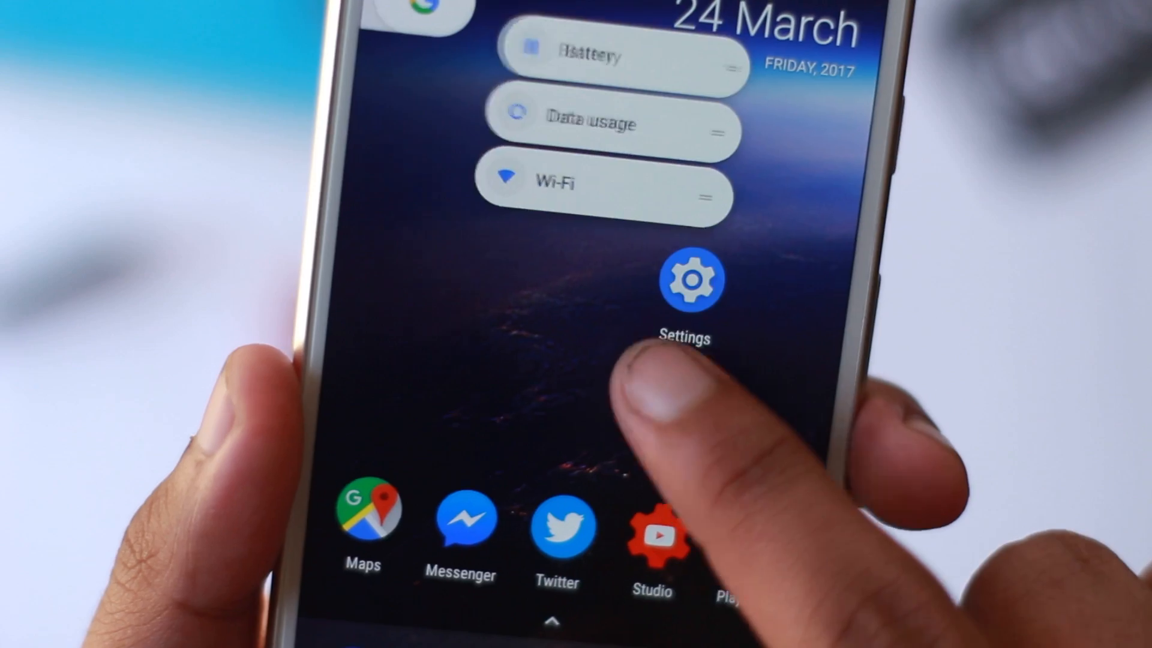
Browse the Settings list, peek into Network & Internet, and come back to the main list
click(691, 279)
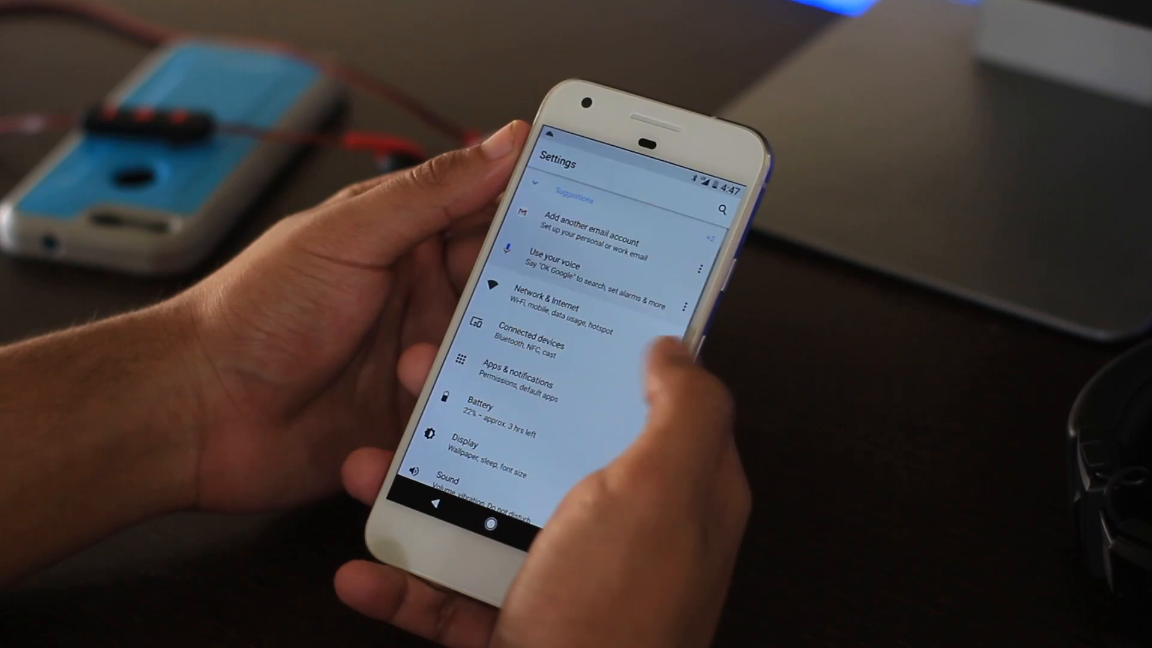
scroll(down, 3)
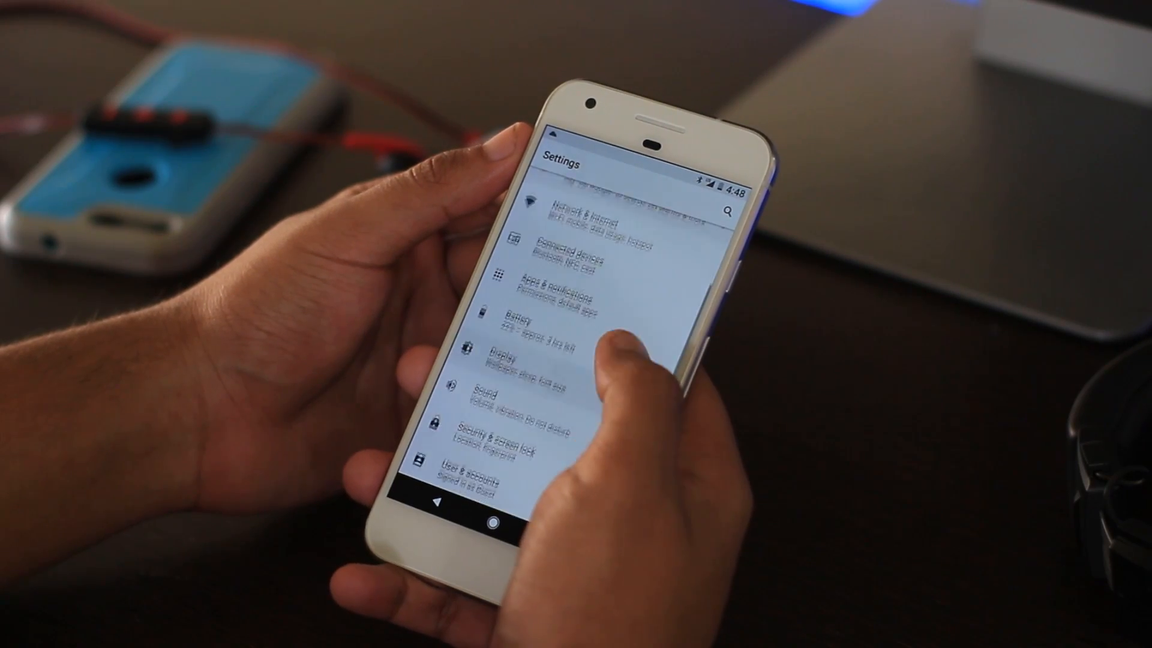
scroll(down, 3)
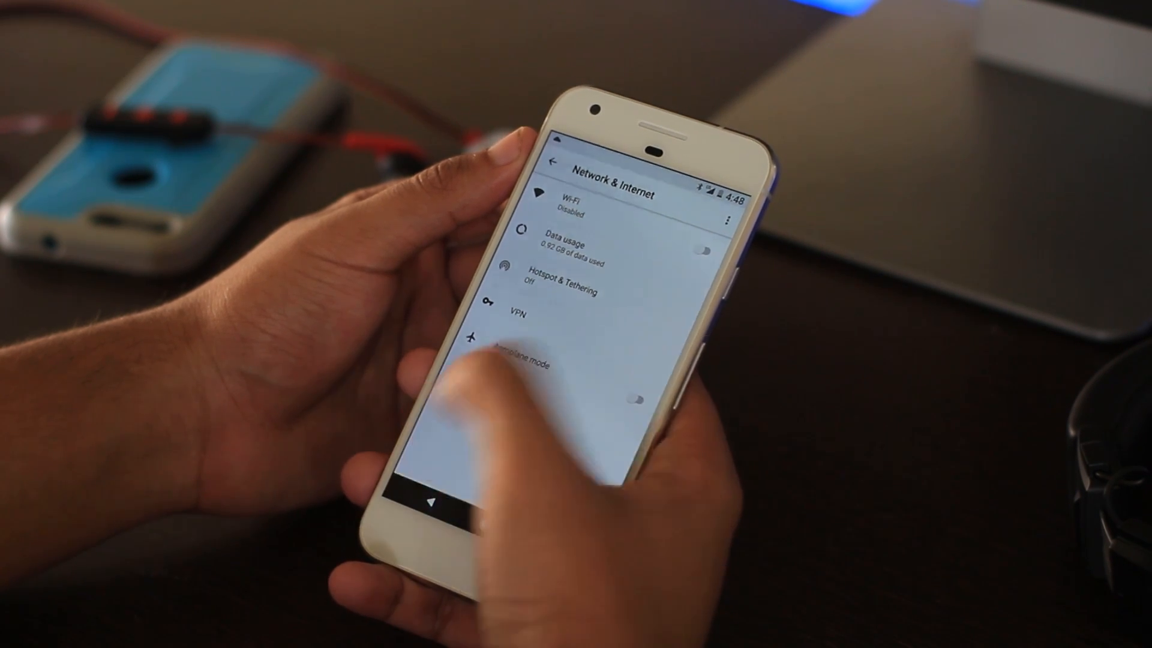
click(556, 159)
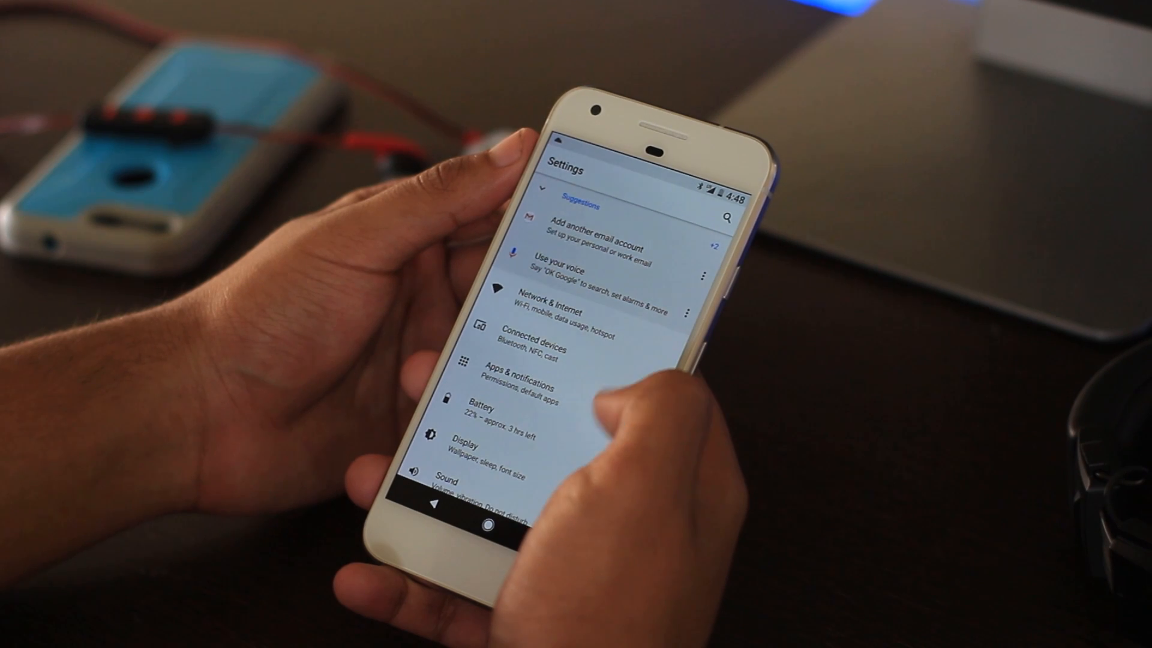
scroll(down, 3)
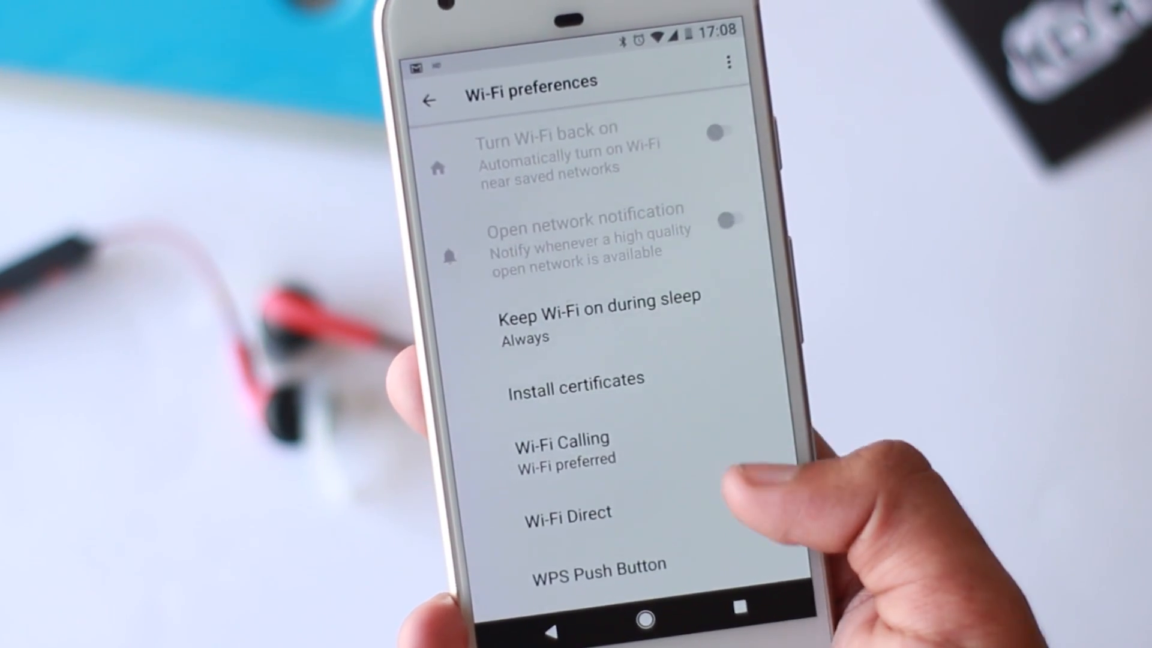
Scroll the Wi-Fi preferences to reveal options like Wi-Fi Calling and Wi-Fi Direct
scroll(down, 3)
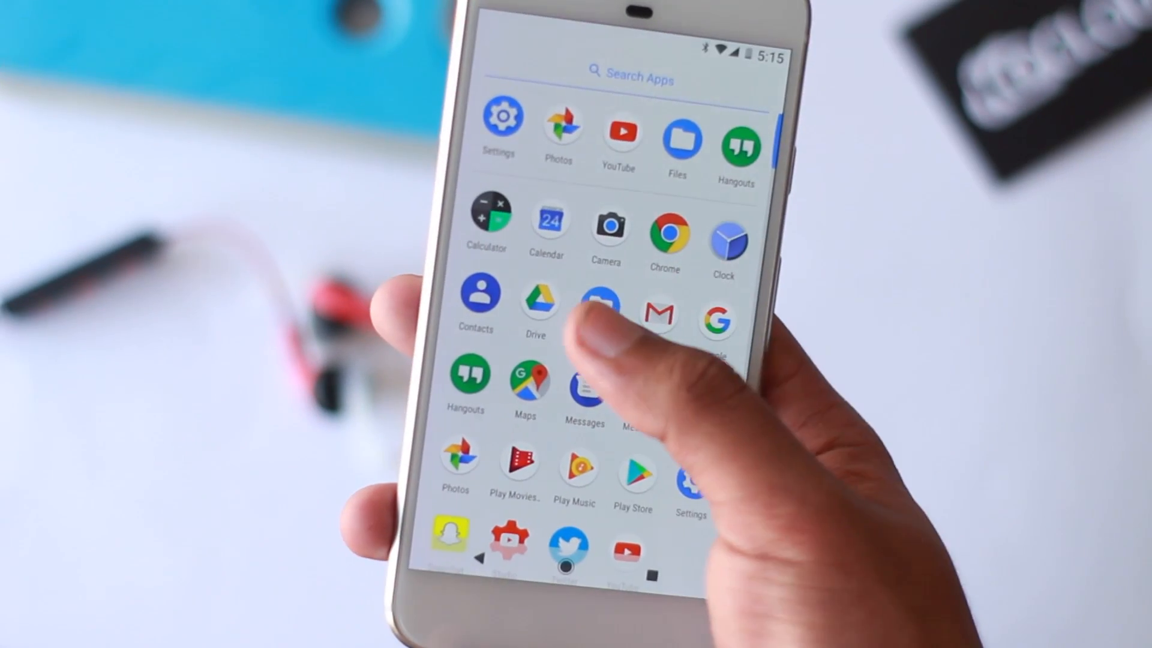
View the Files app's Images, Downloads and Drive sections, then return to the home screen
click(600, 309)
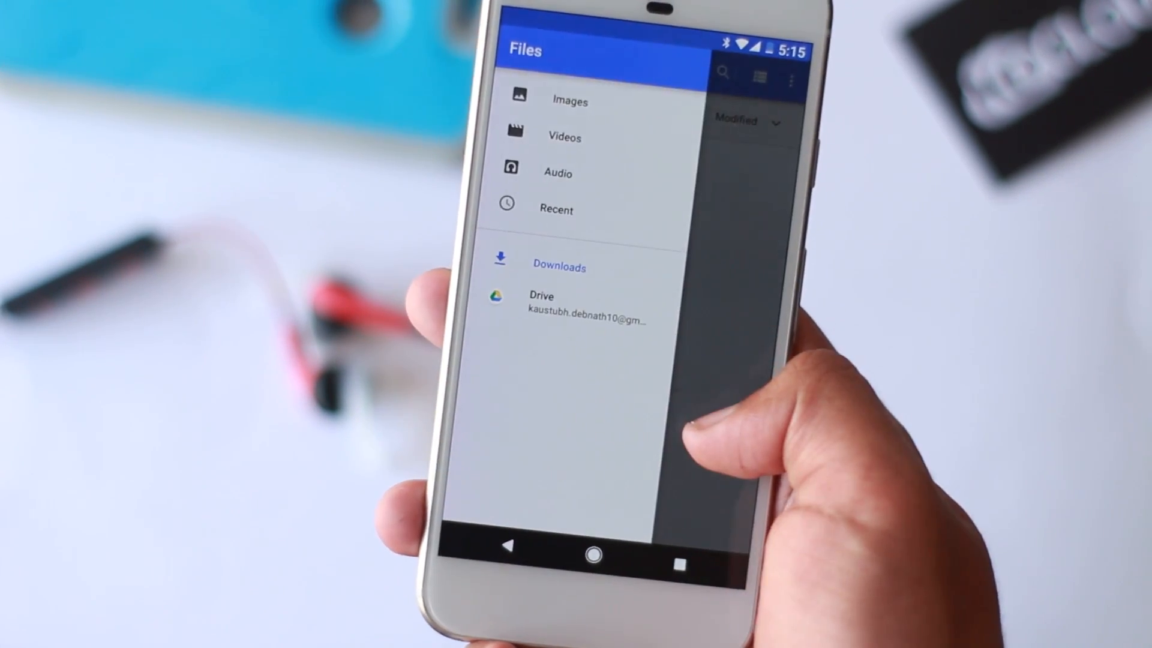
click(579, 554)
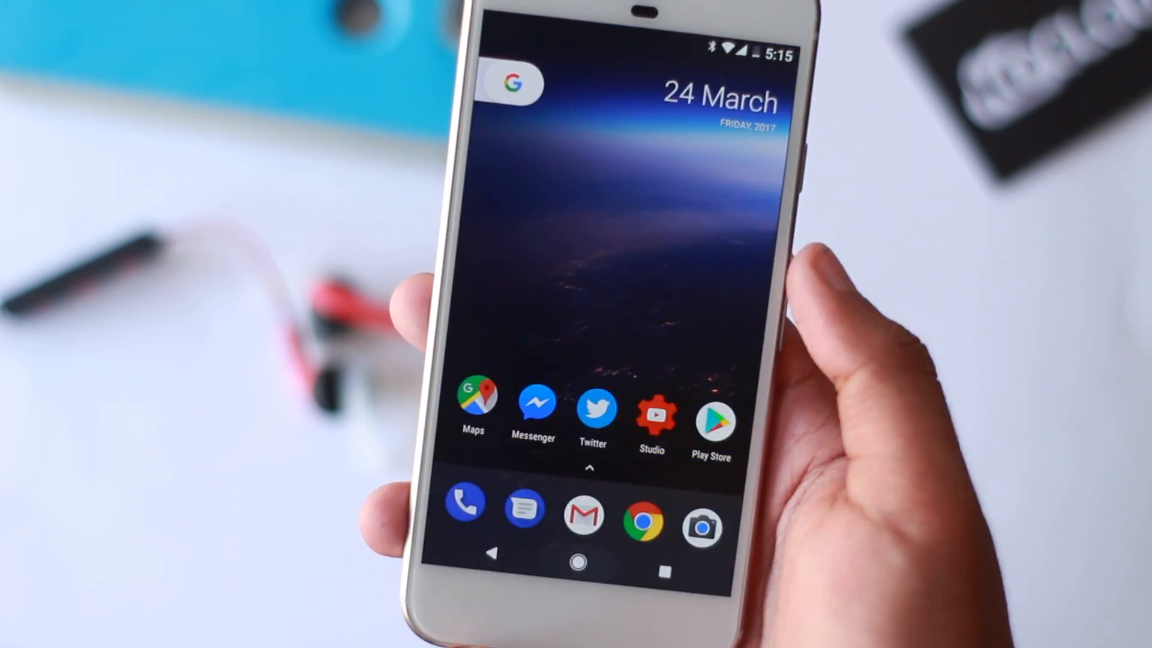
scroll(up, 3)
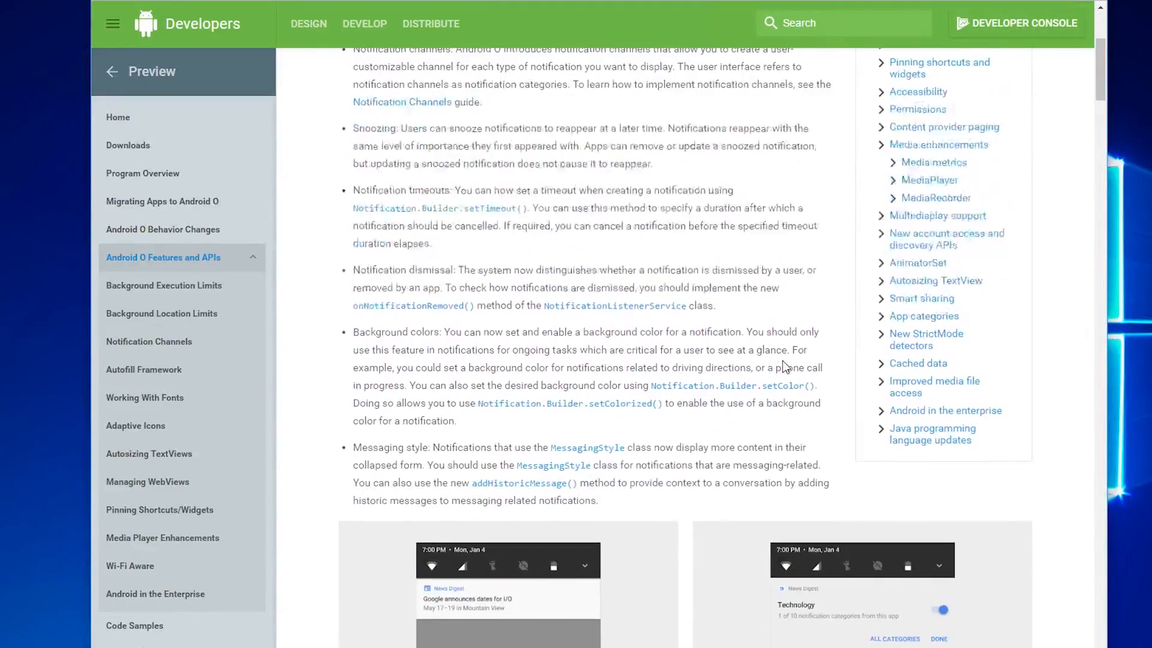
Reach the notifications notes and highlight the channels, snoozing and redesign passages
scroll(down, 3)
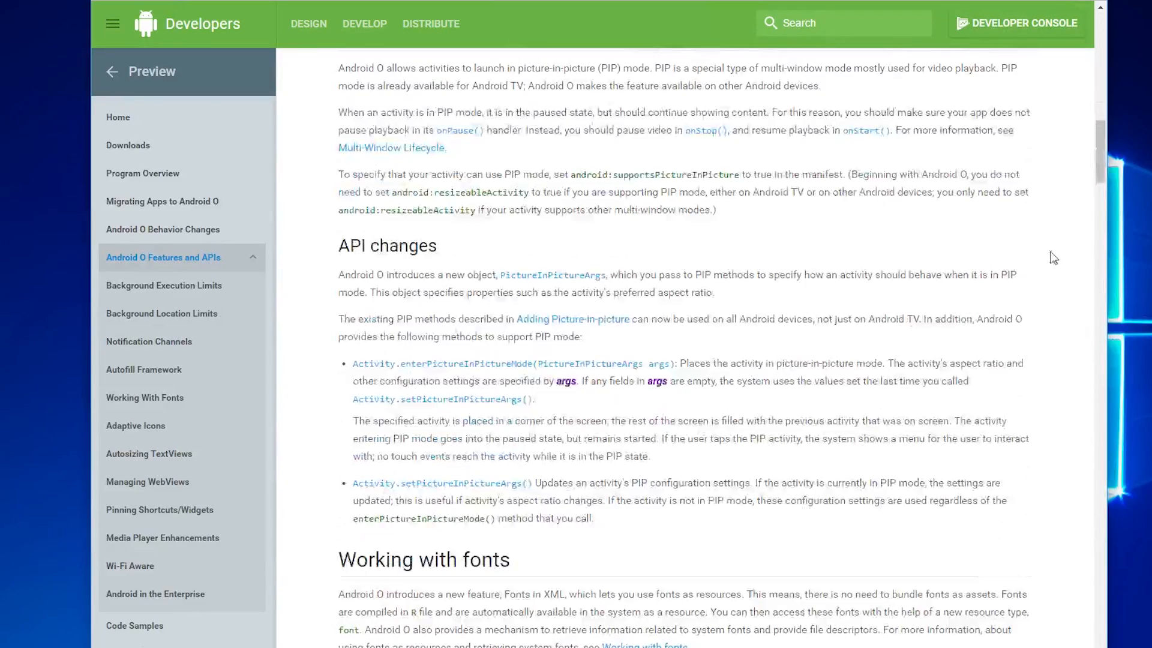
scroll(down, 3)
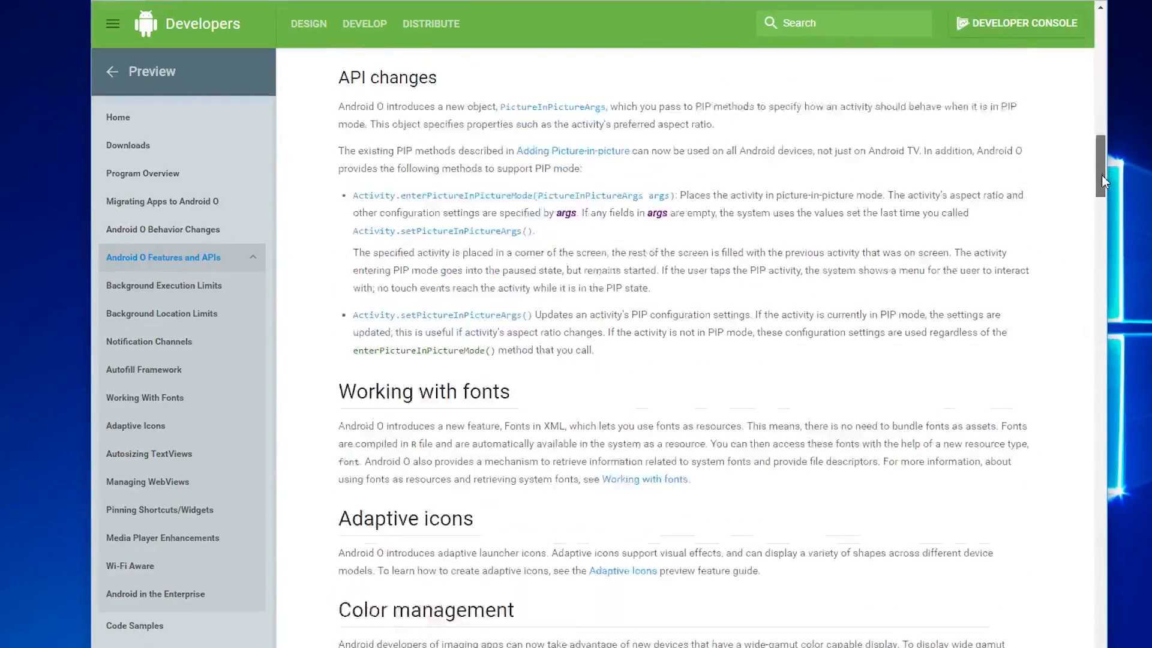
scroll(down, 3)
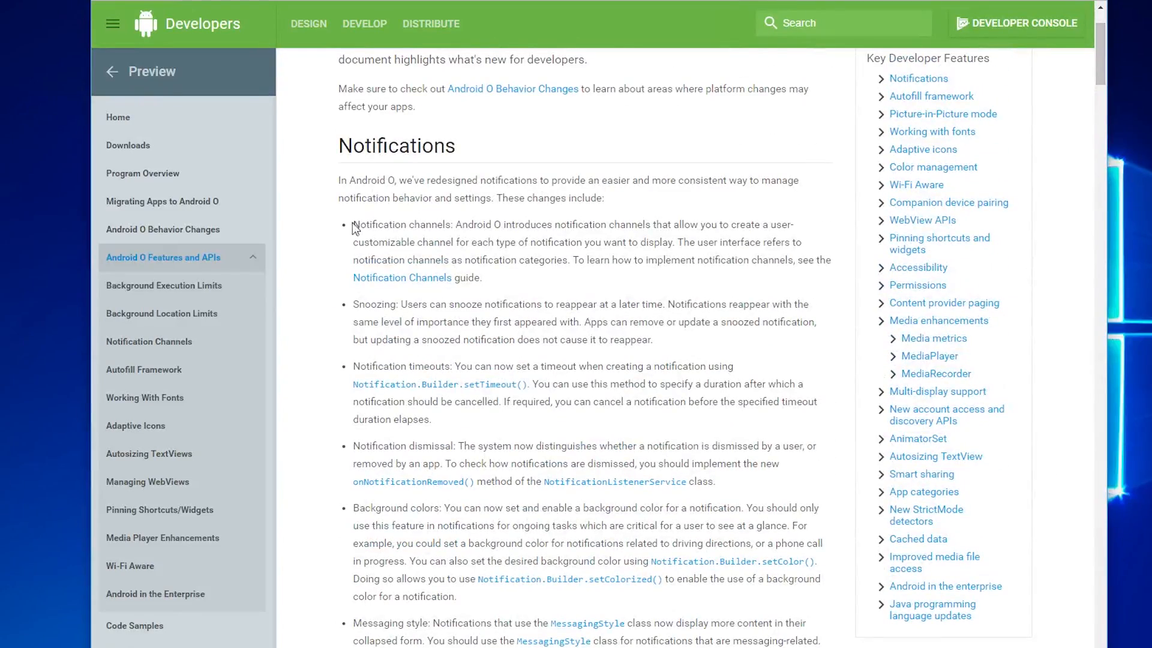
drag(353, 224, 539, 322)
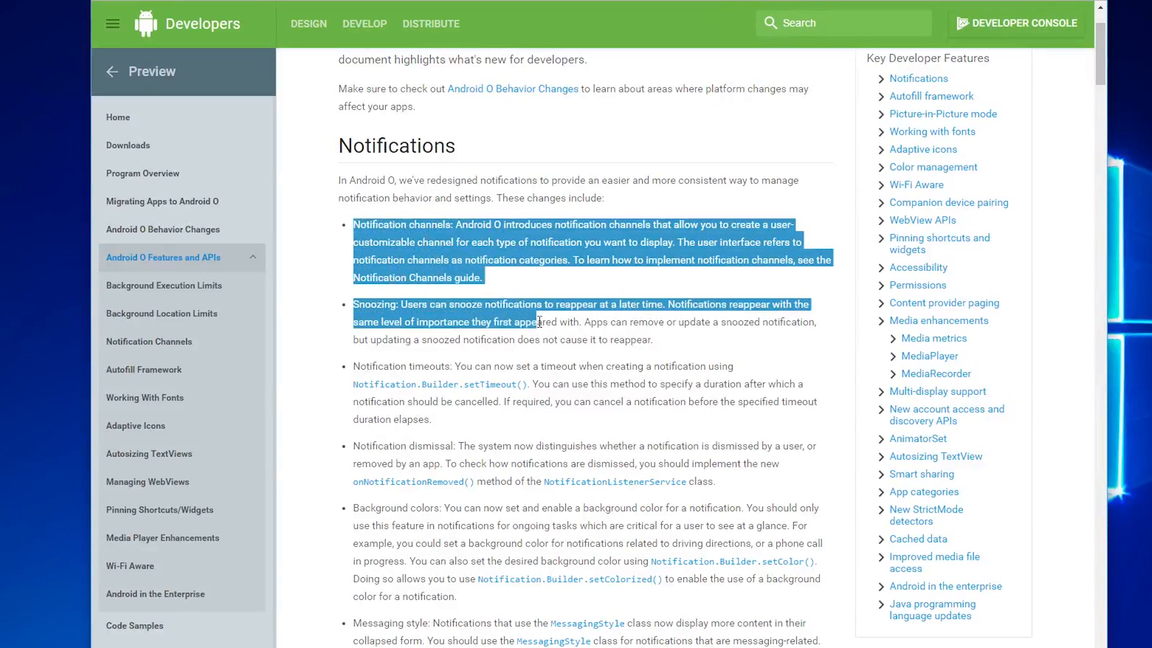
drag(539, 322, 749, 593)
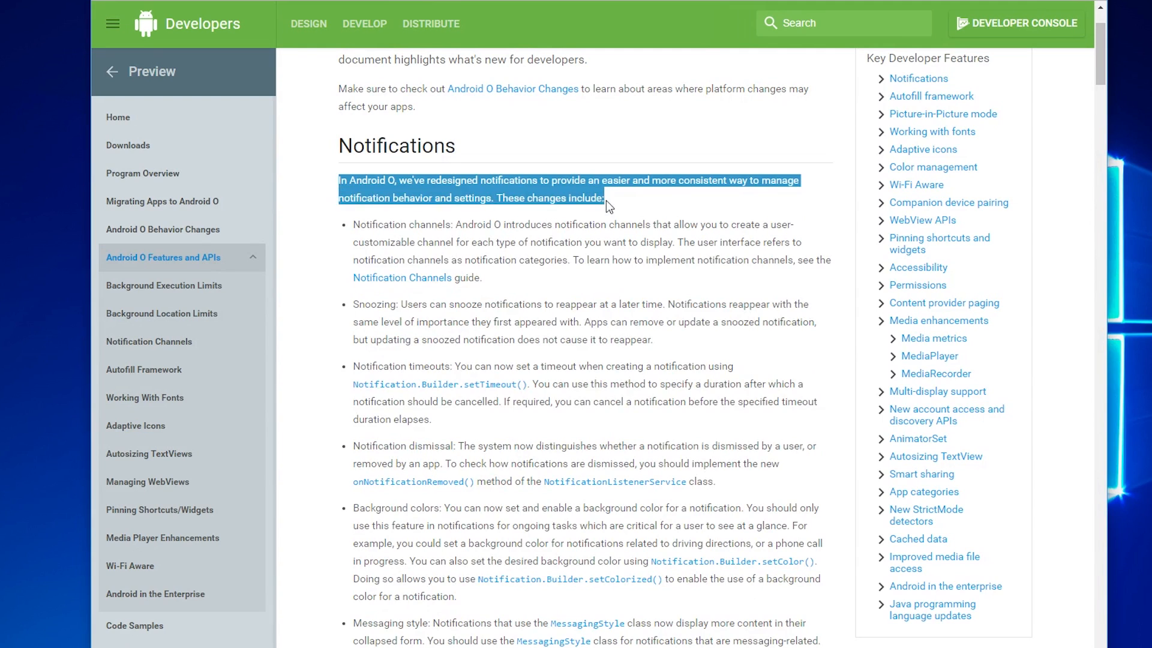
Continue down the Android O features page to Figure 1 and the picture-in-picture notes
scroll(down, 3)
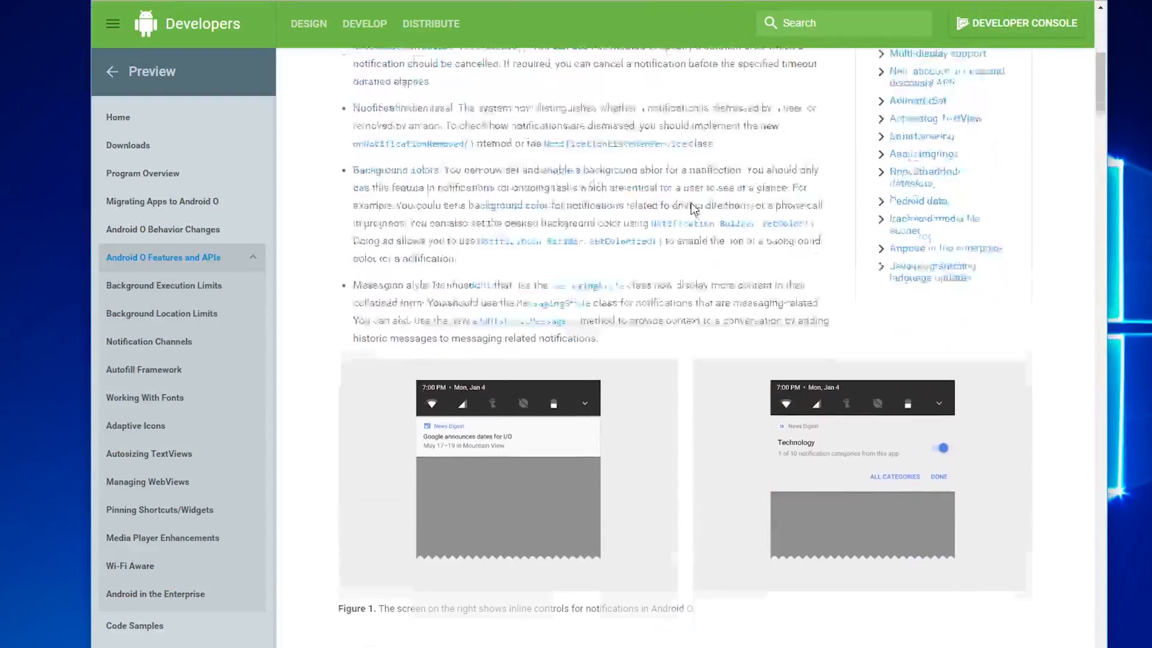
scroll(down, 3)
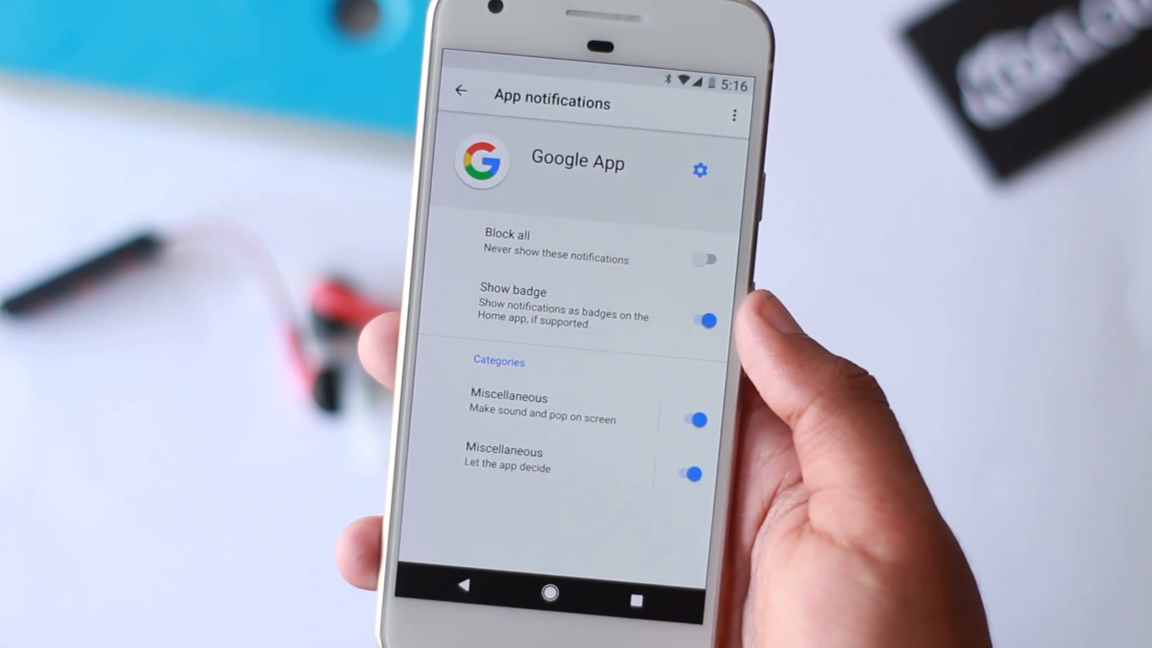
click(695, 471)
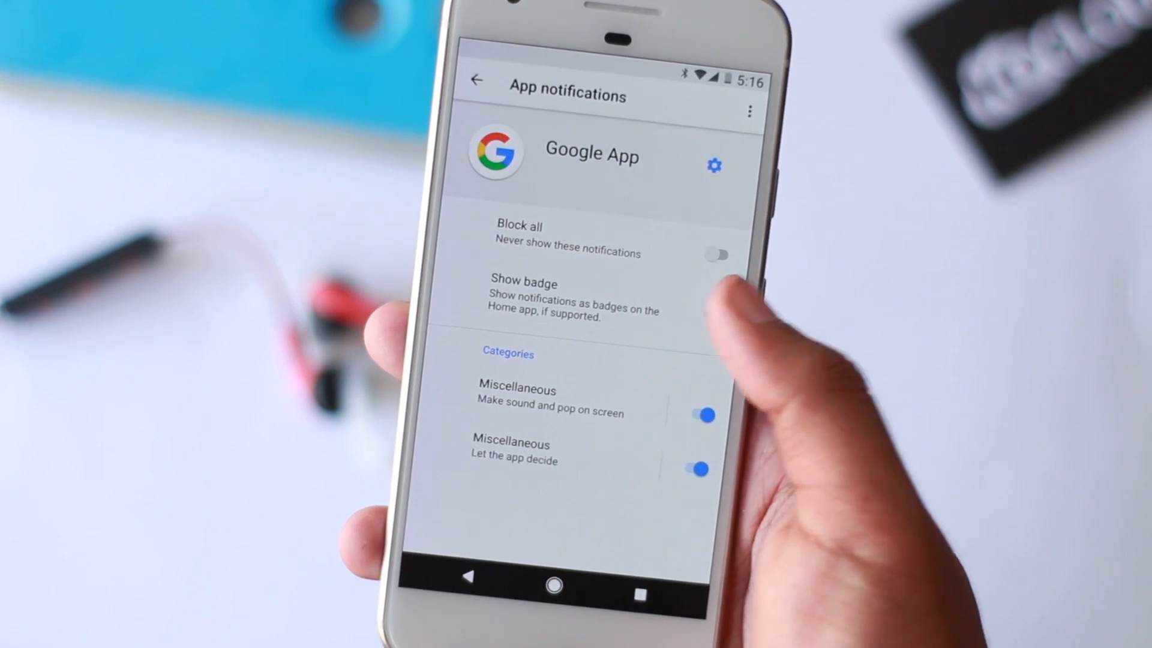
click(715, 319)
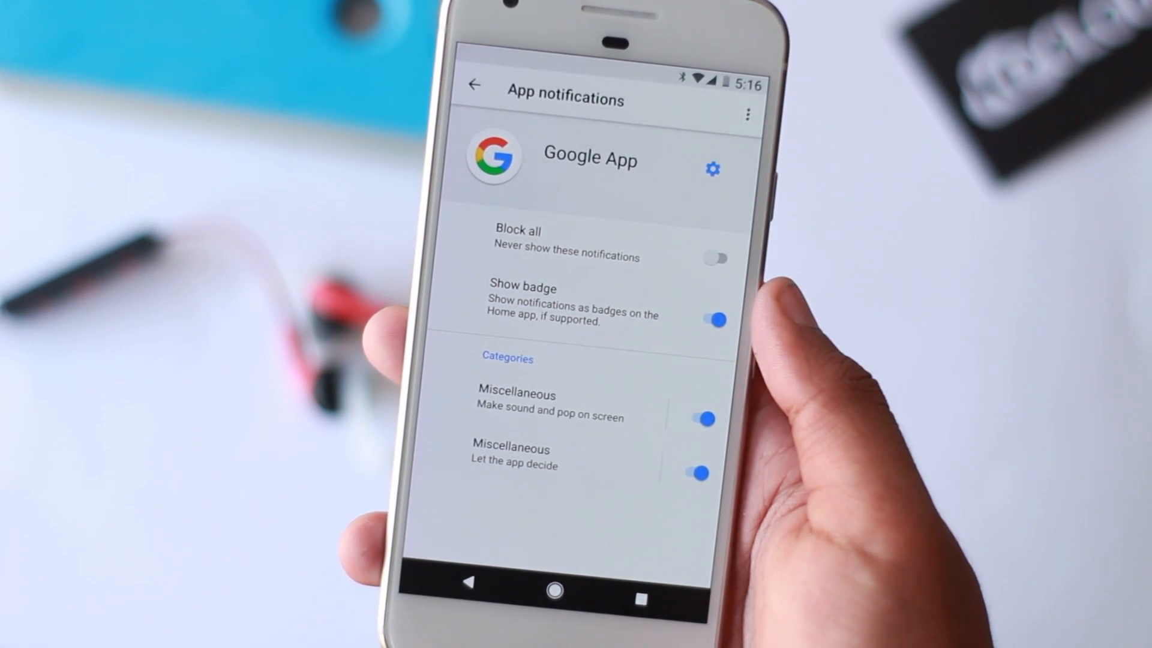